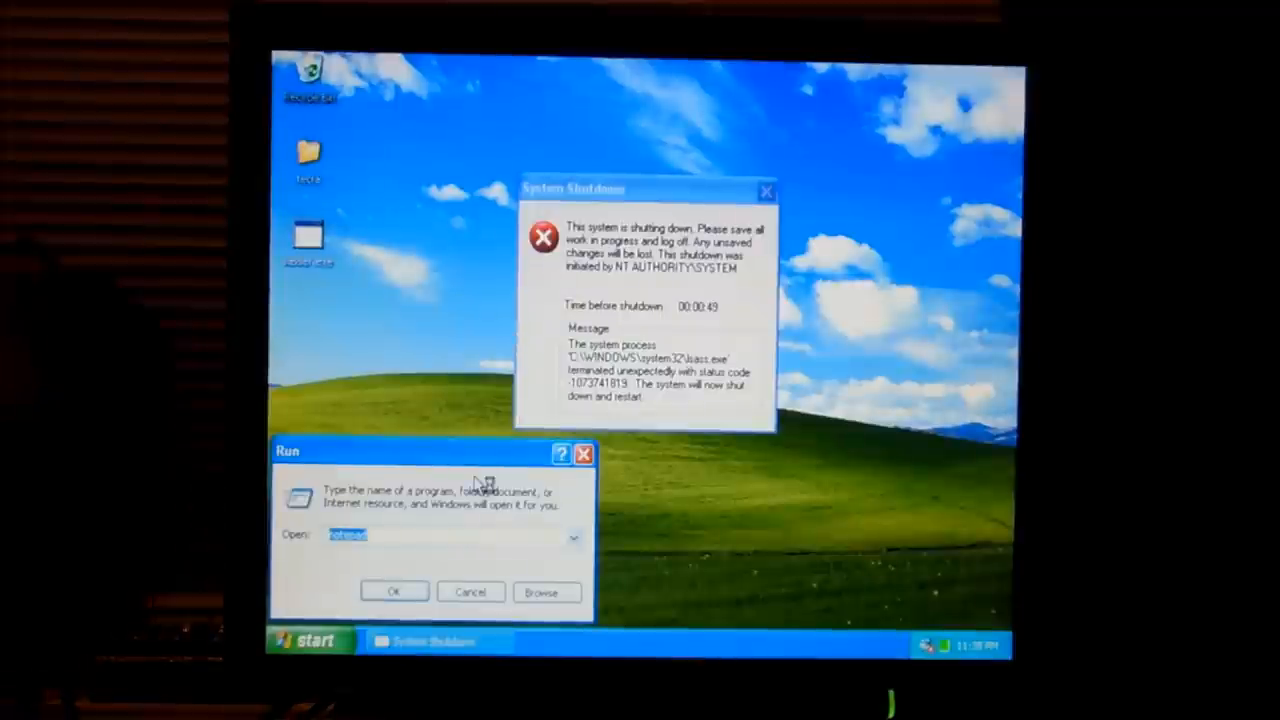
- Launch cmd and run shutdown -a to abort the pending system shutdown
text(cmd)
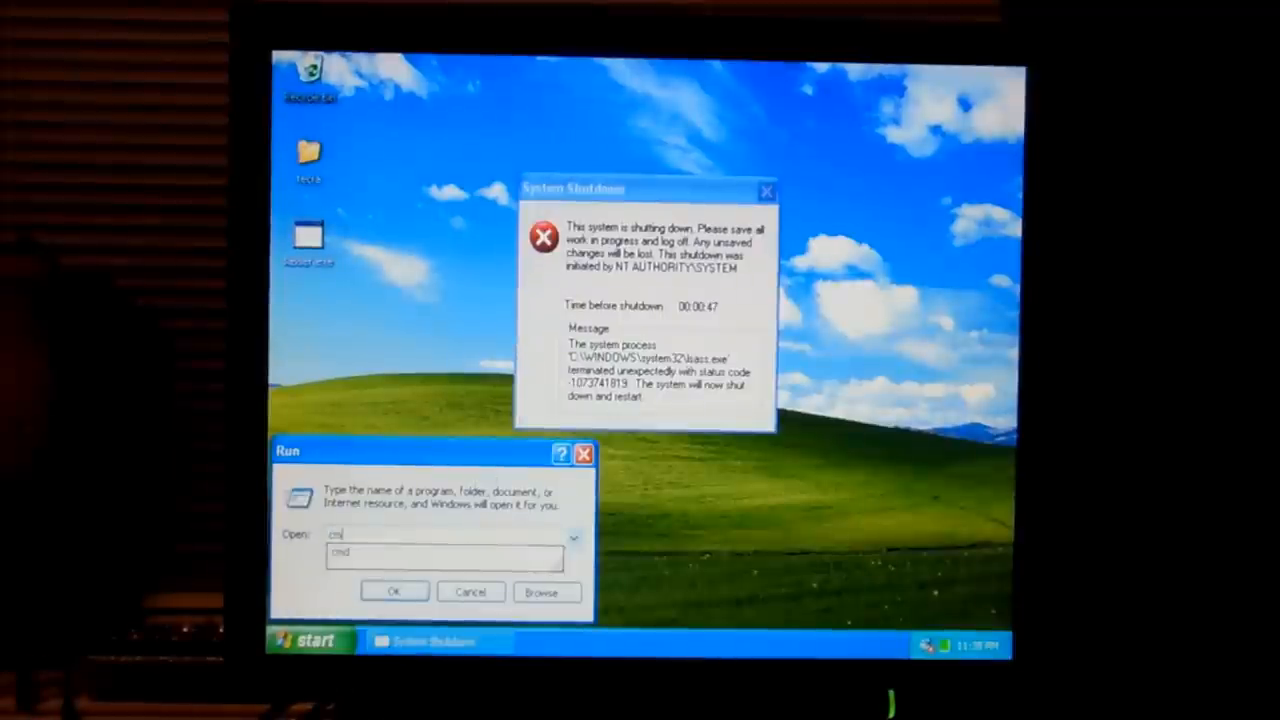
click(393, 591)
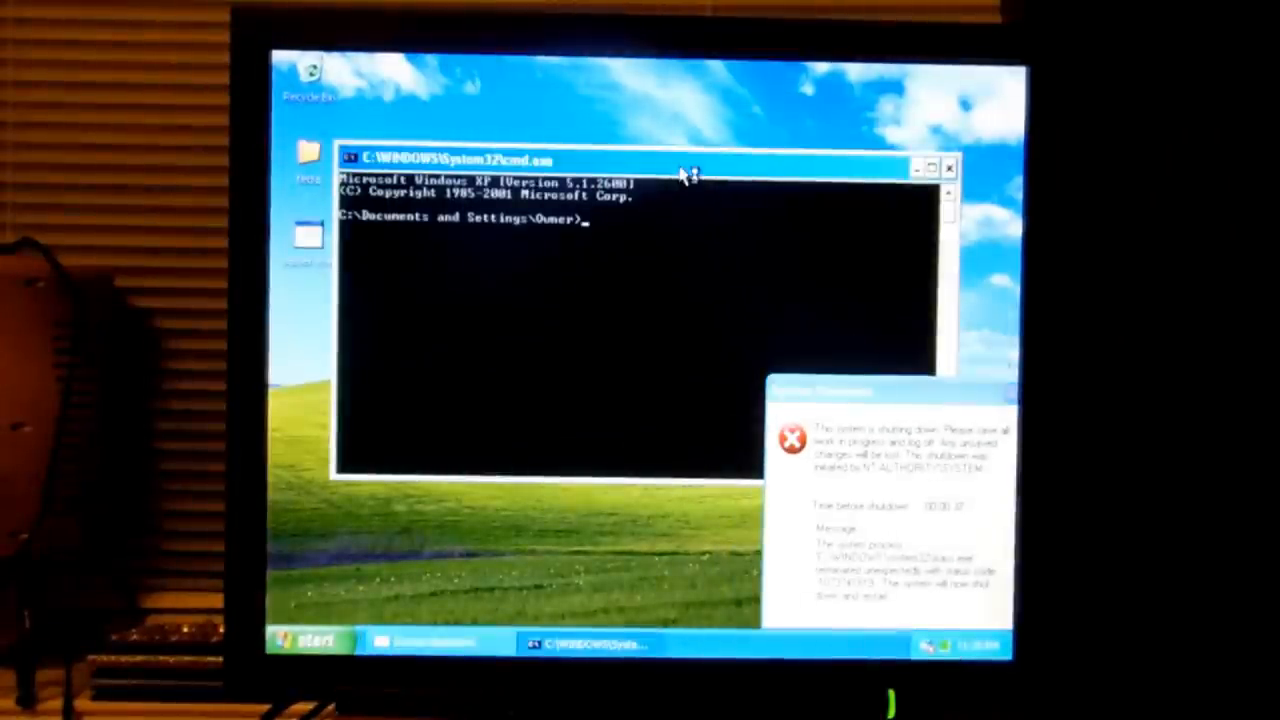
text(shutdow)
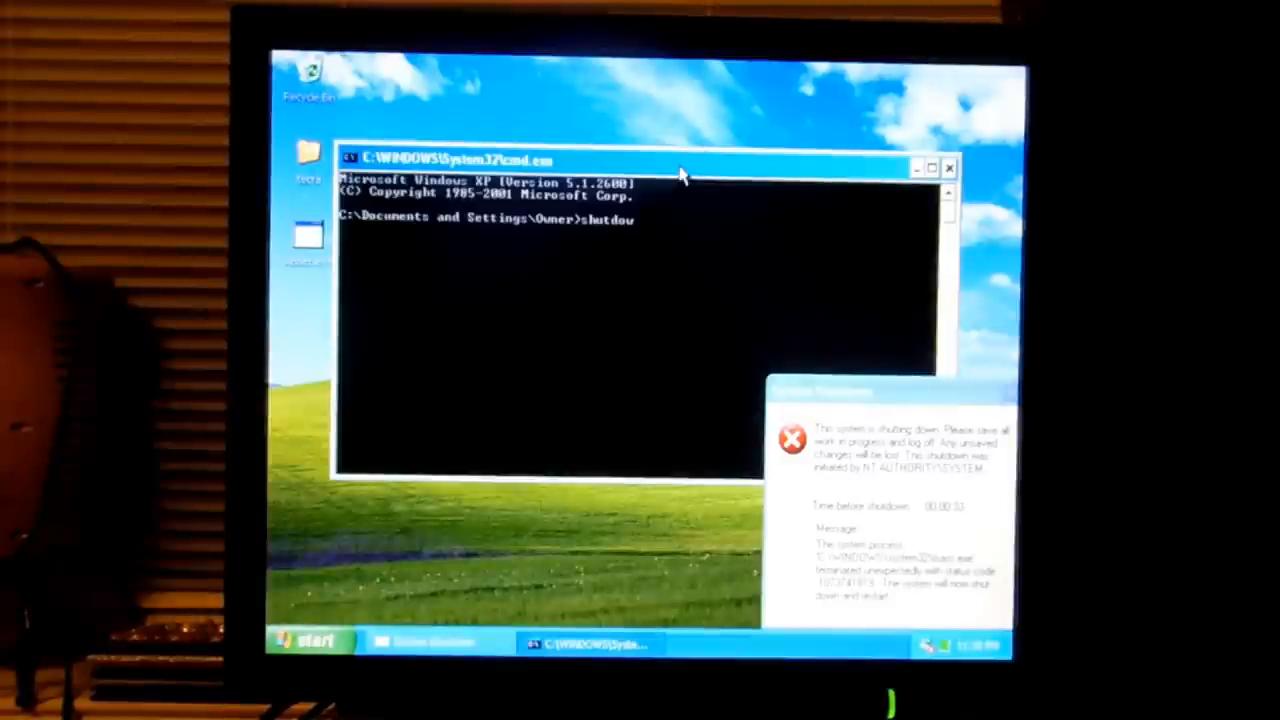
text(-a)
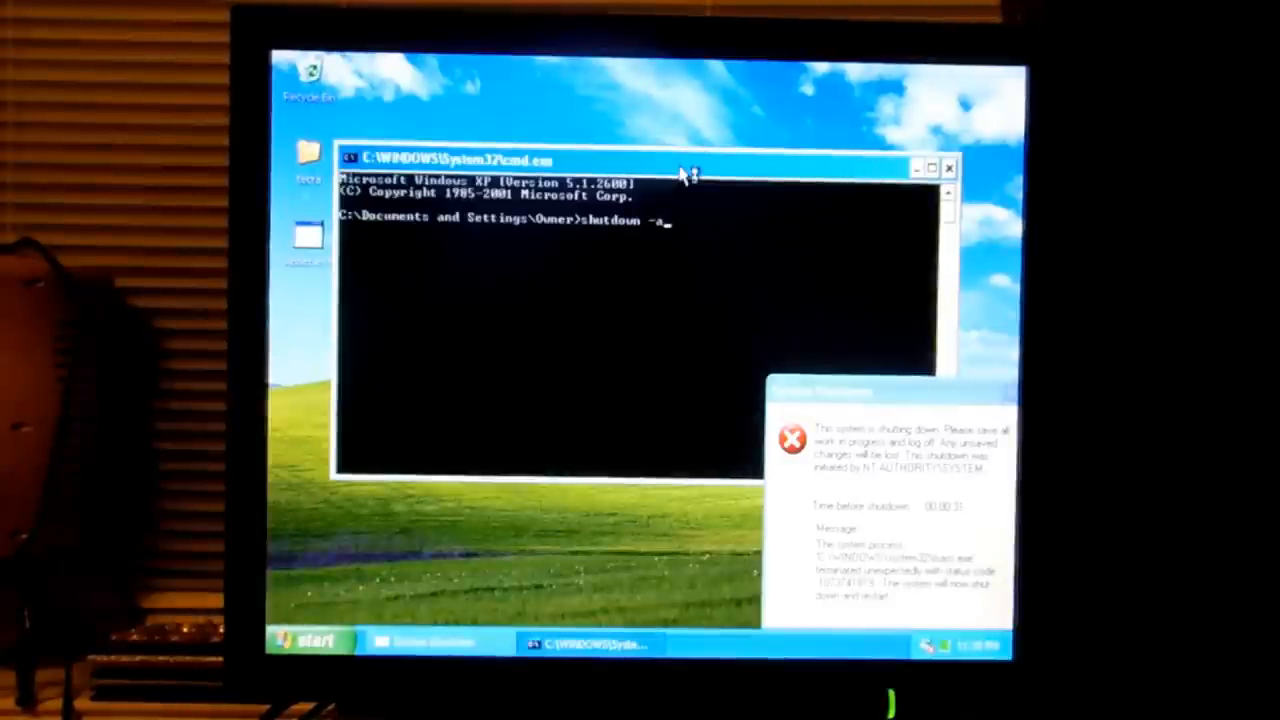
key(Return)
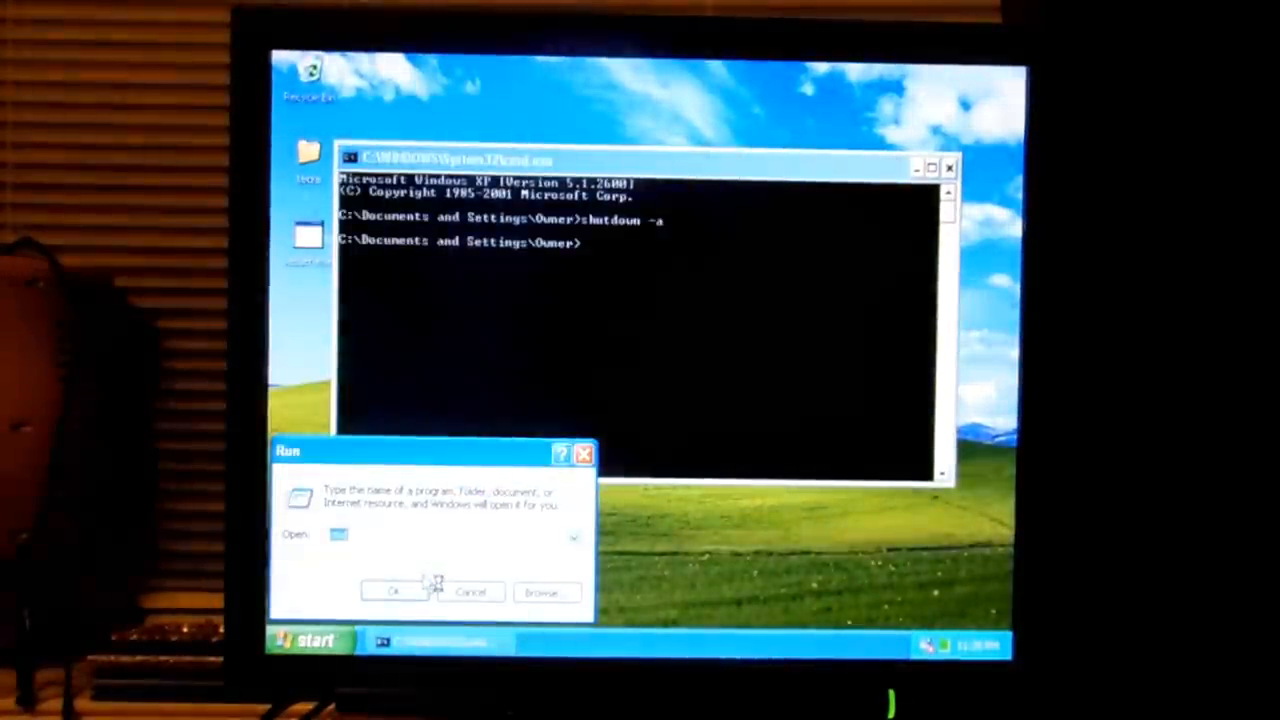
- Run regedit to start Registry Editor
text(regedit)
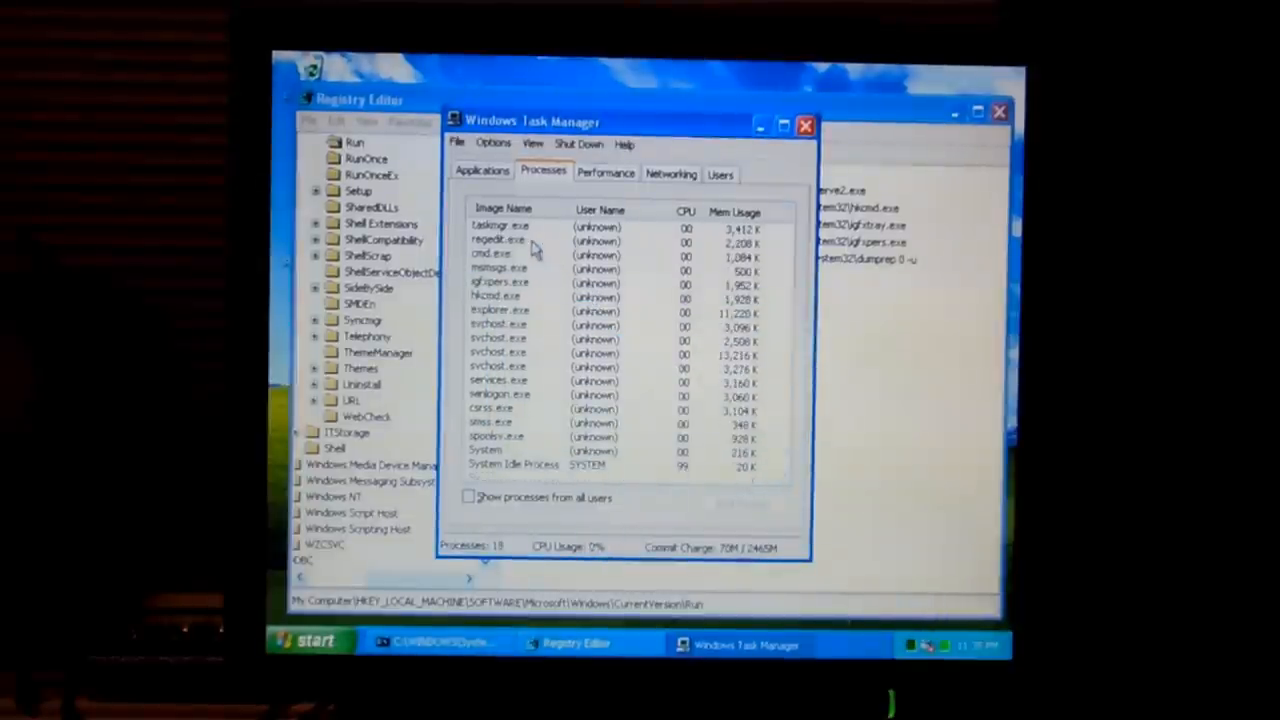
- Check CPU usage on Task Manager's Performance tab, then close the window
click(605, 171)
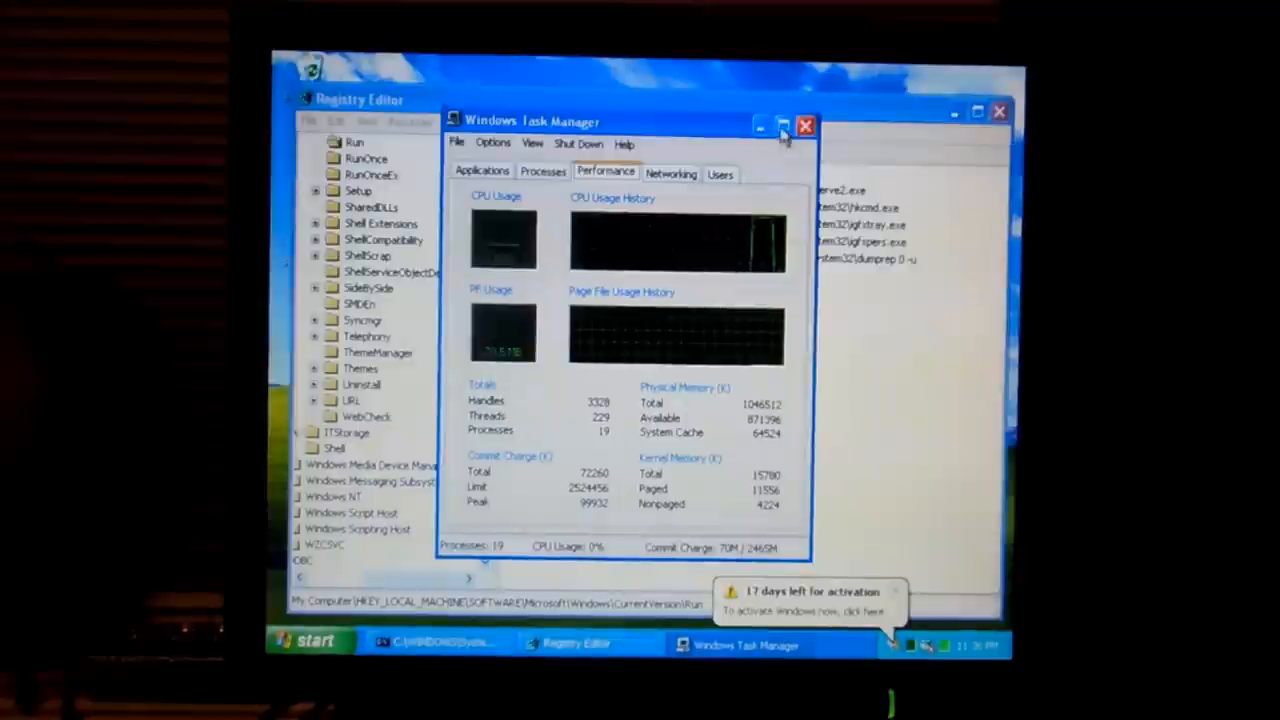
click(806, 125)
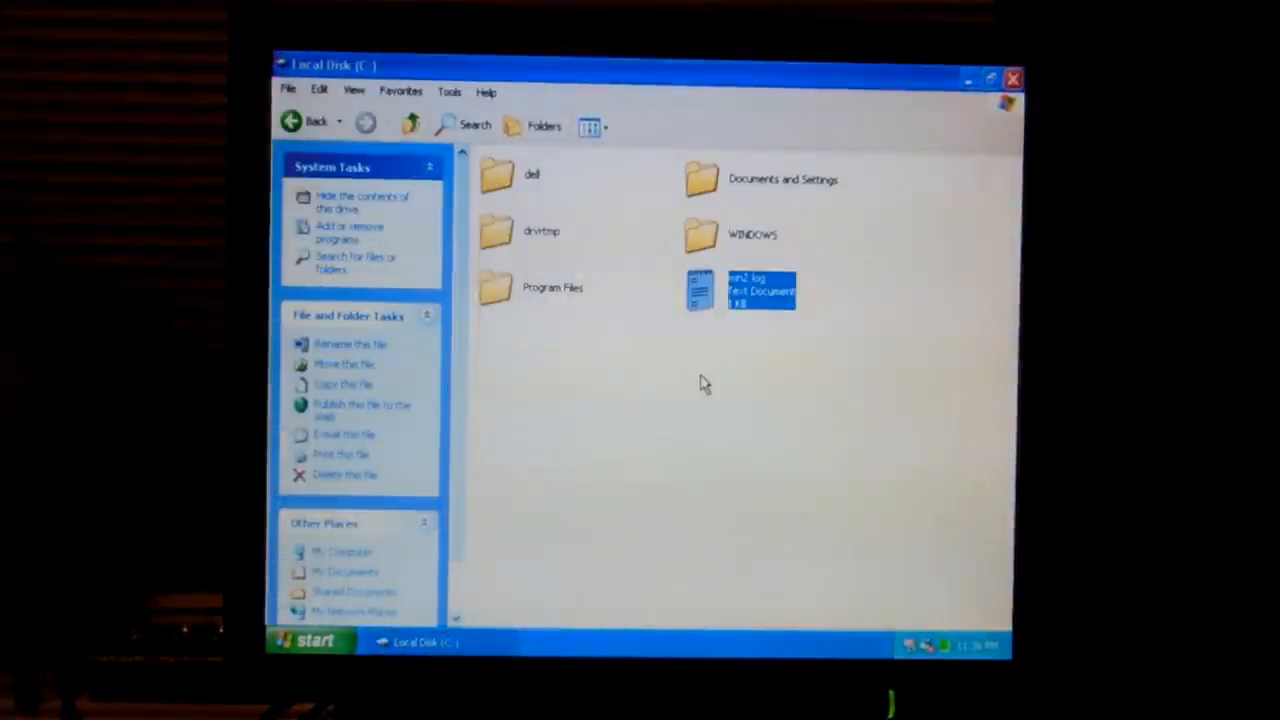
- Close the Local Disk (C:) window to return to the desktop
double_click(751, 234)
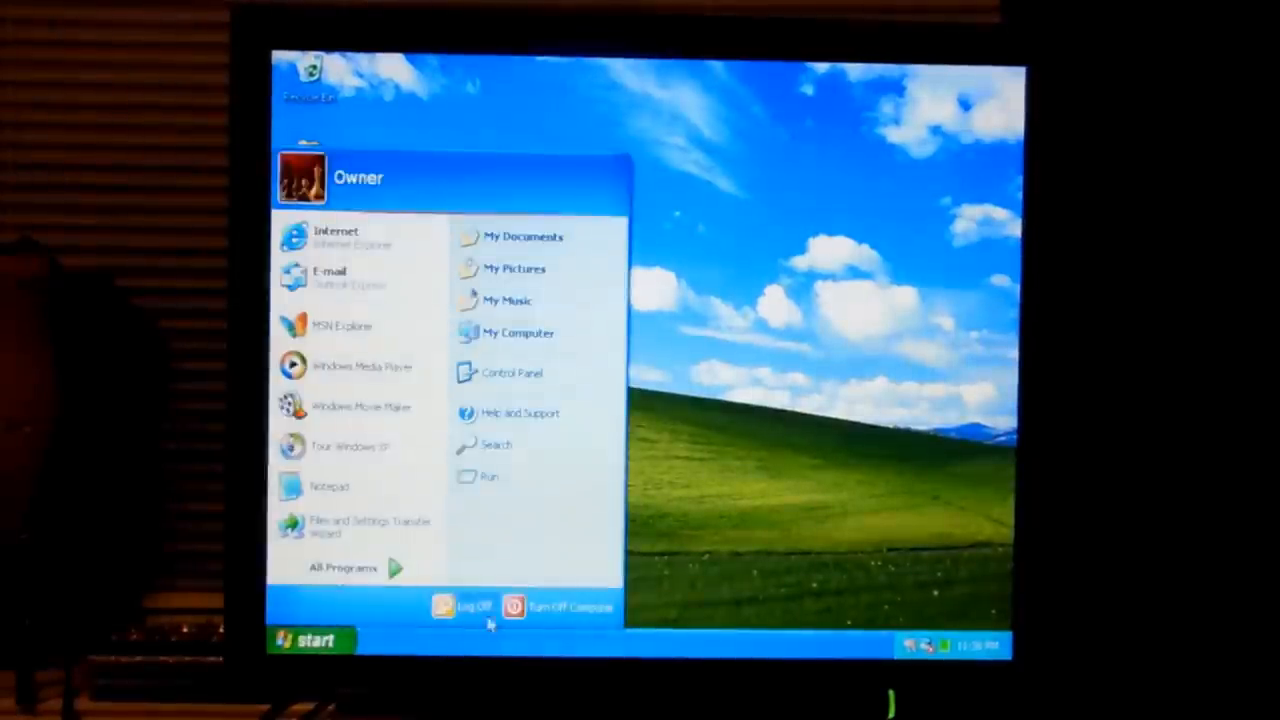
- Log off and back on, then review Task Manager's Processes and Performance tabs
click(465, 607)
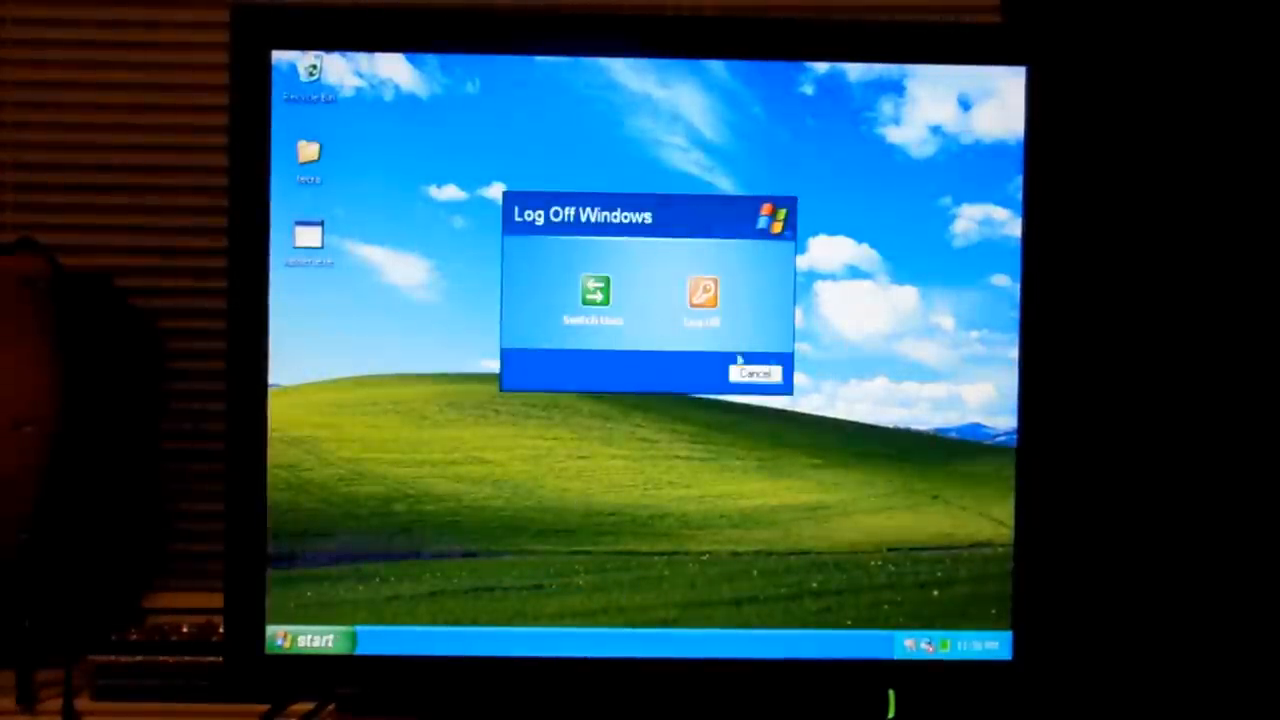
click(756, 372)
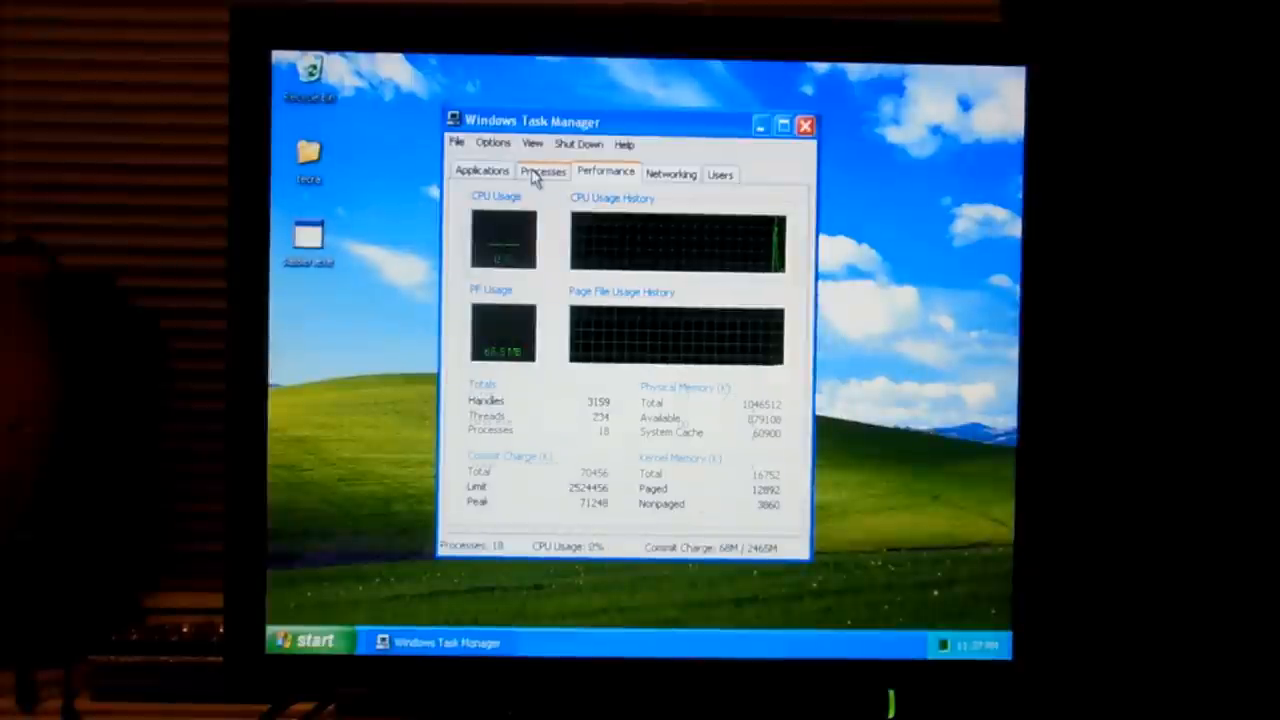
click(543, 170)
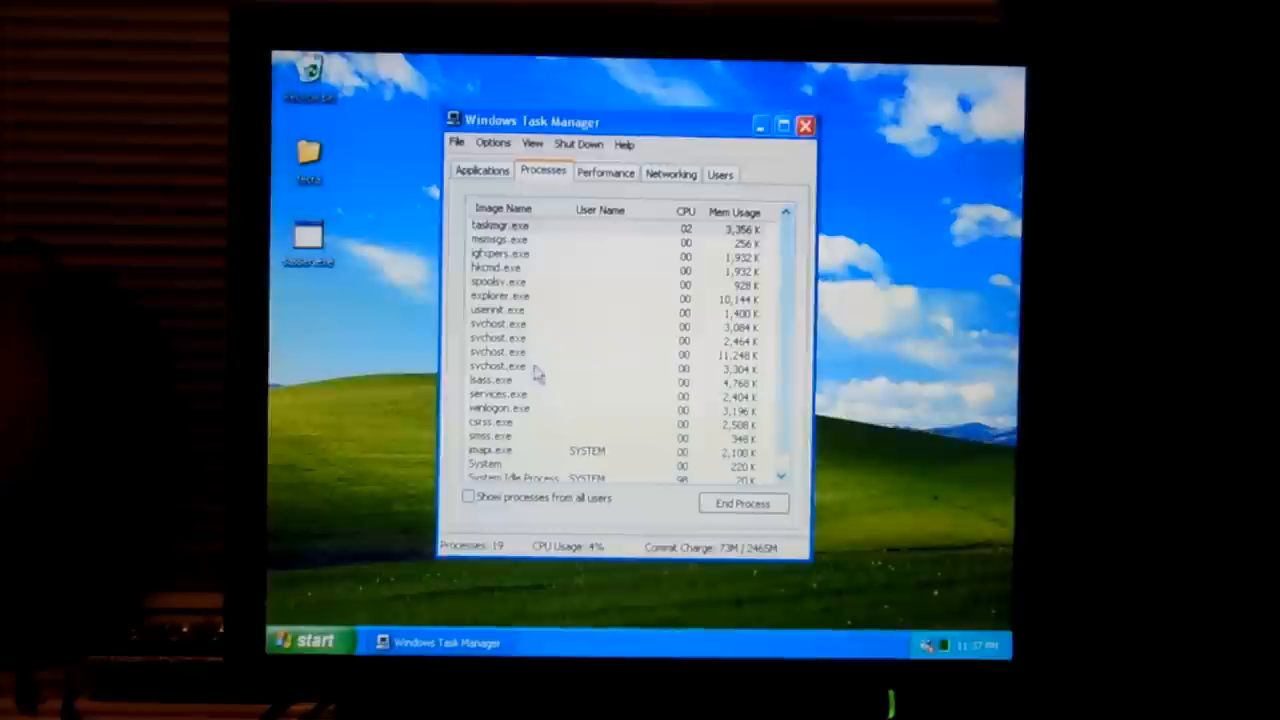
click(605, 171)
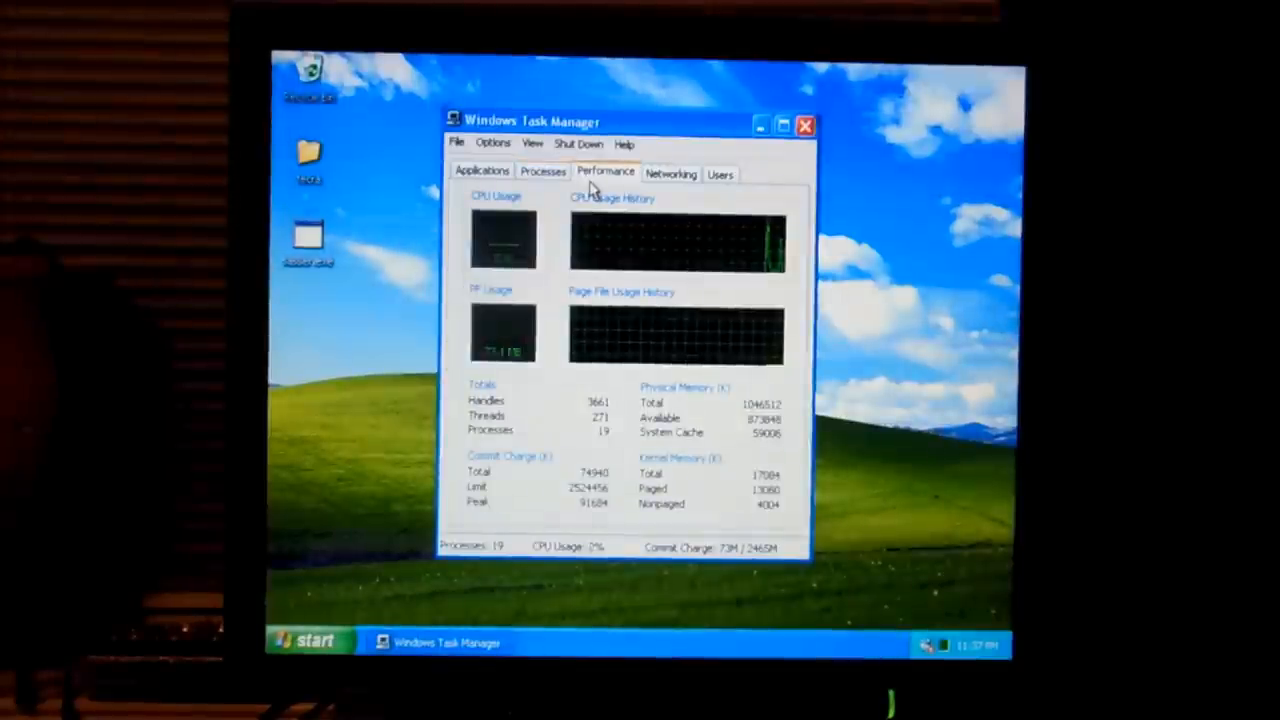